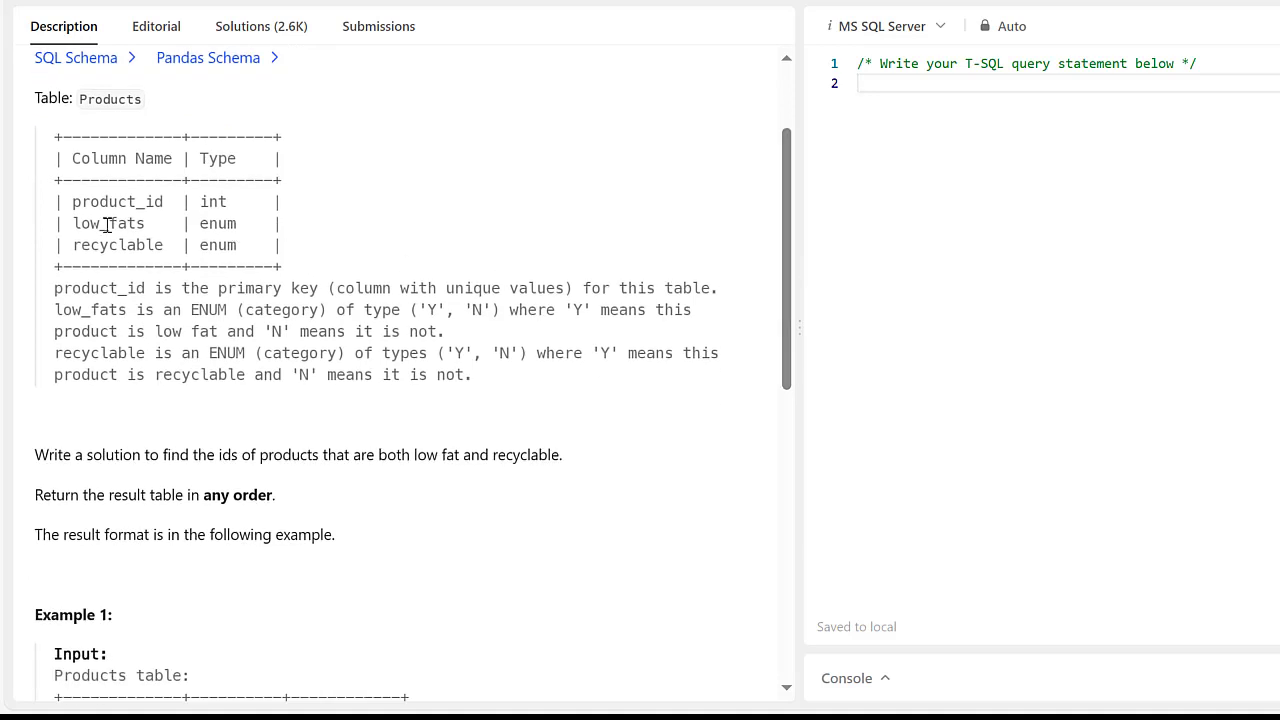
mouse_move(300, 234)
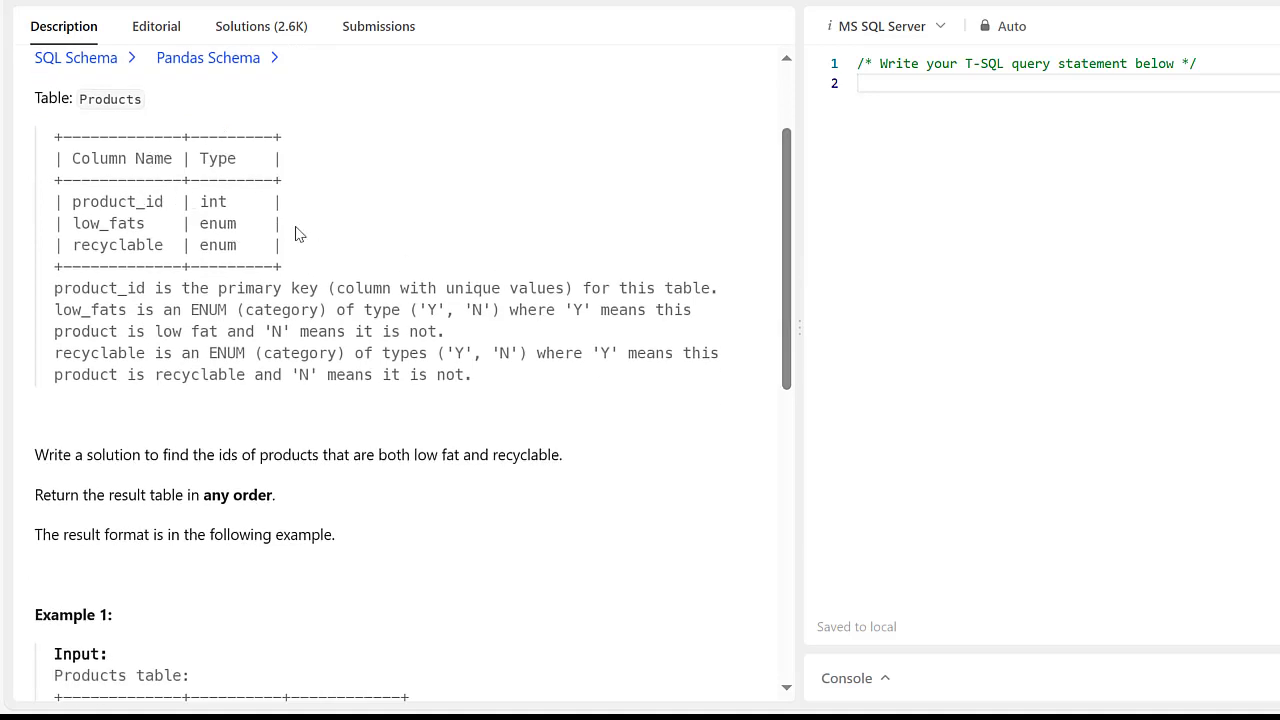
scroll("down", 3)
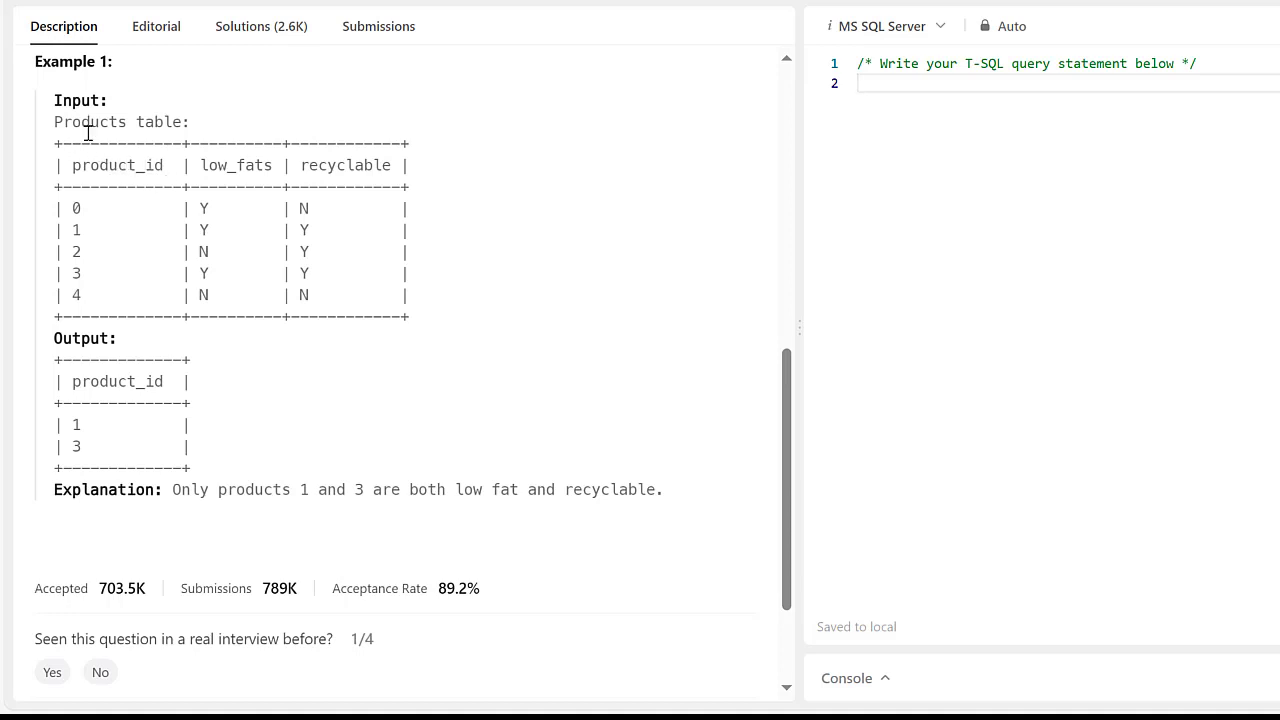
mouse_move(148, 168)
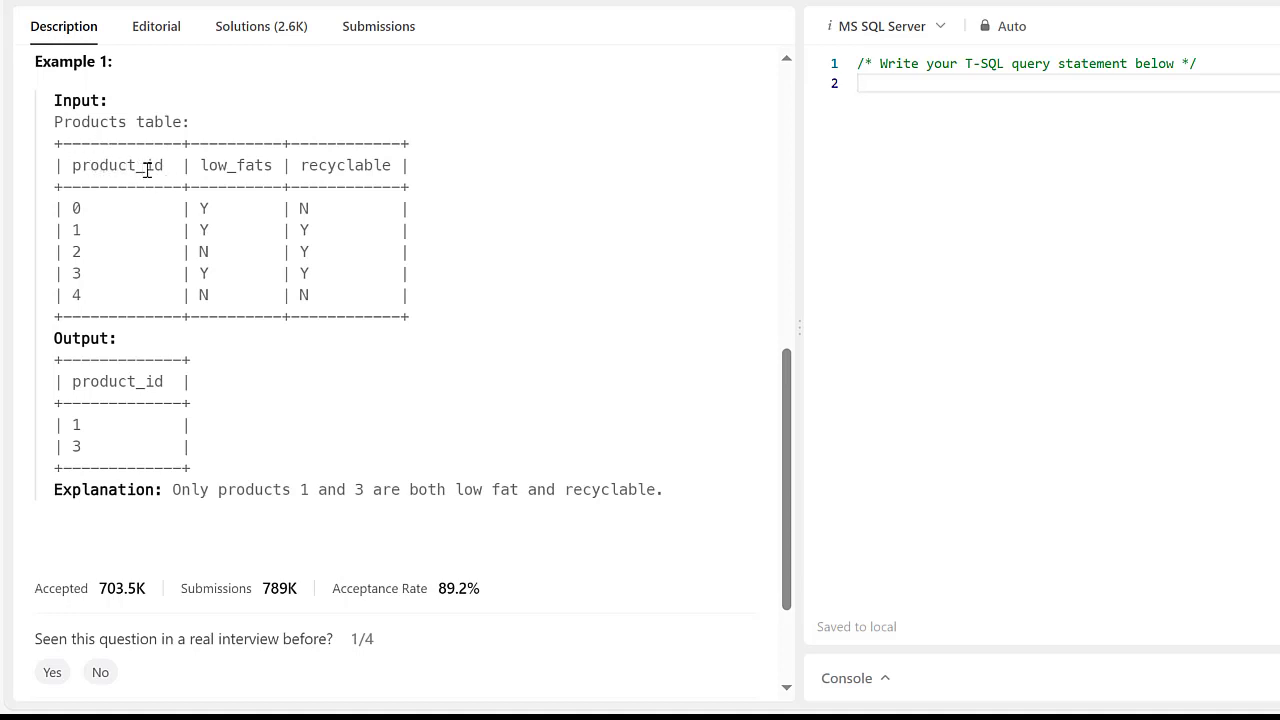
mouse_move(464, 350)
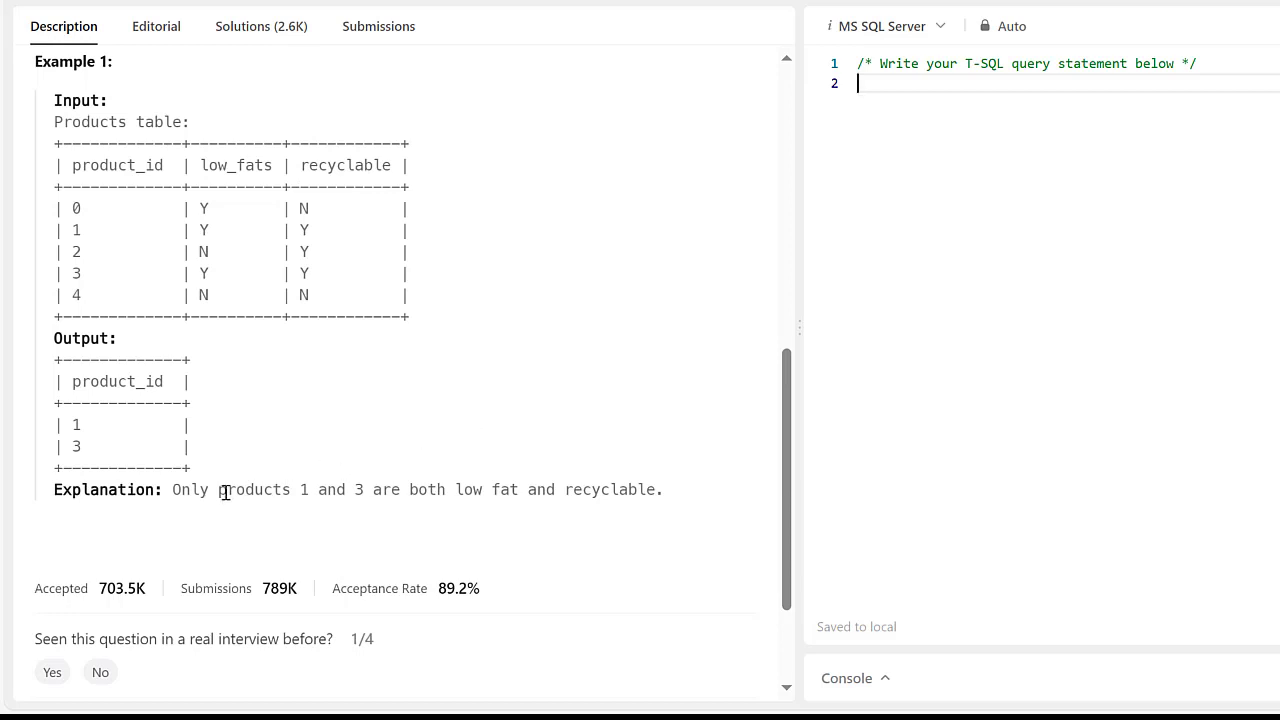
mouse_move(464, 492)
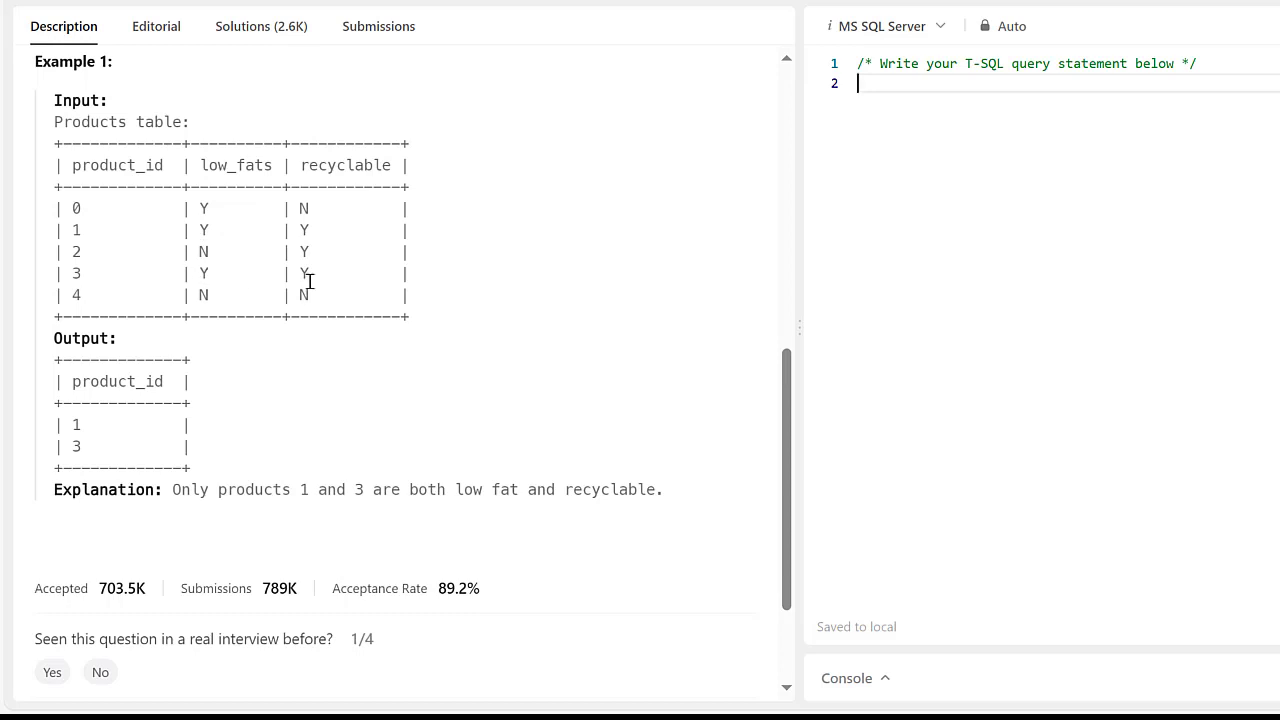
mouse_move(896, 190)
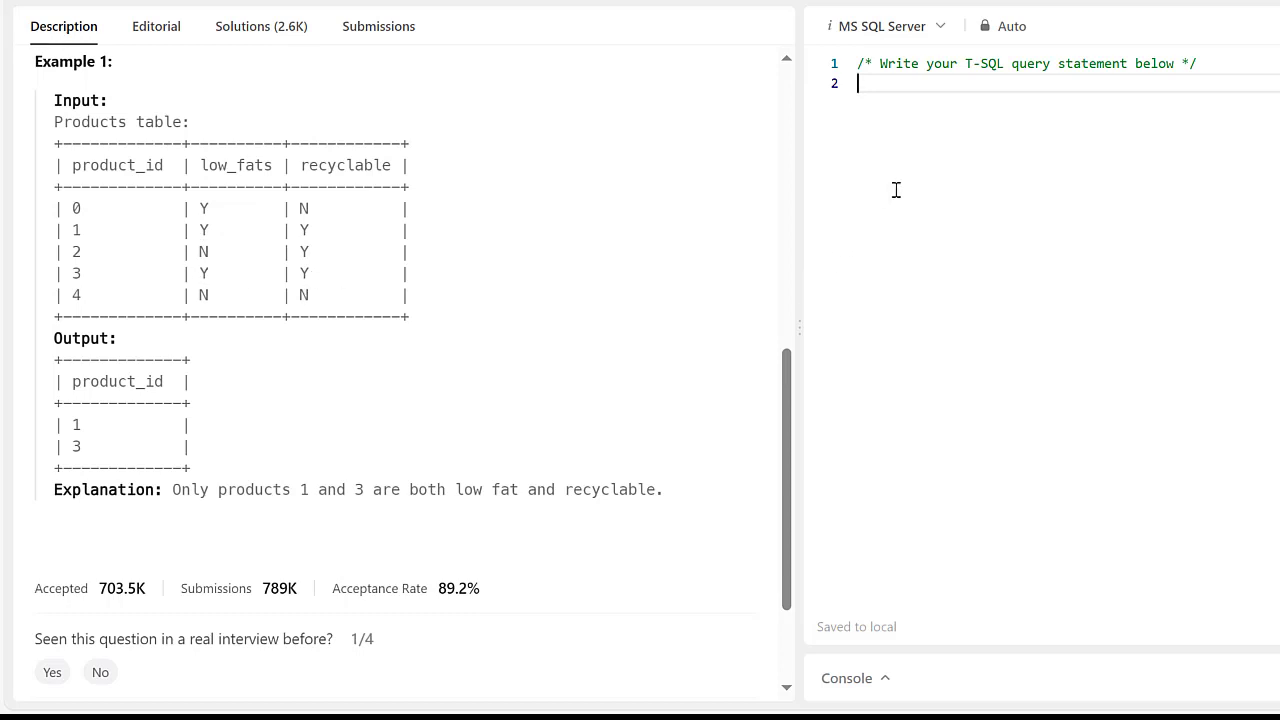
type("select")
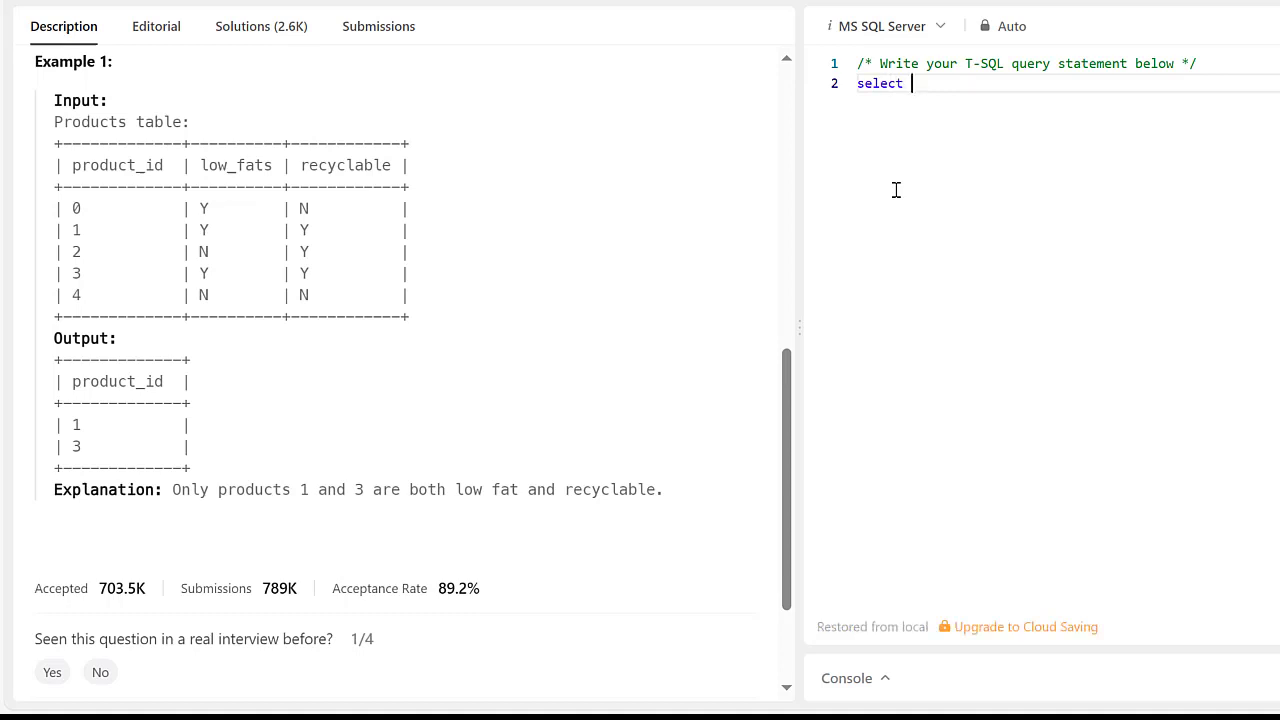
type("product_")
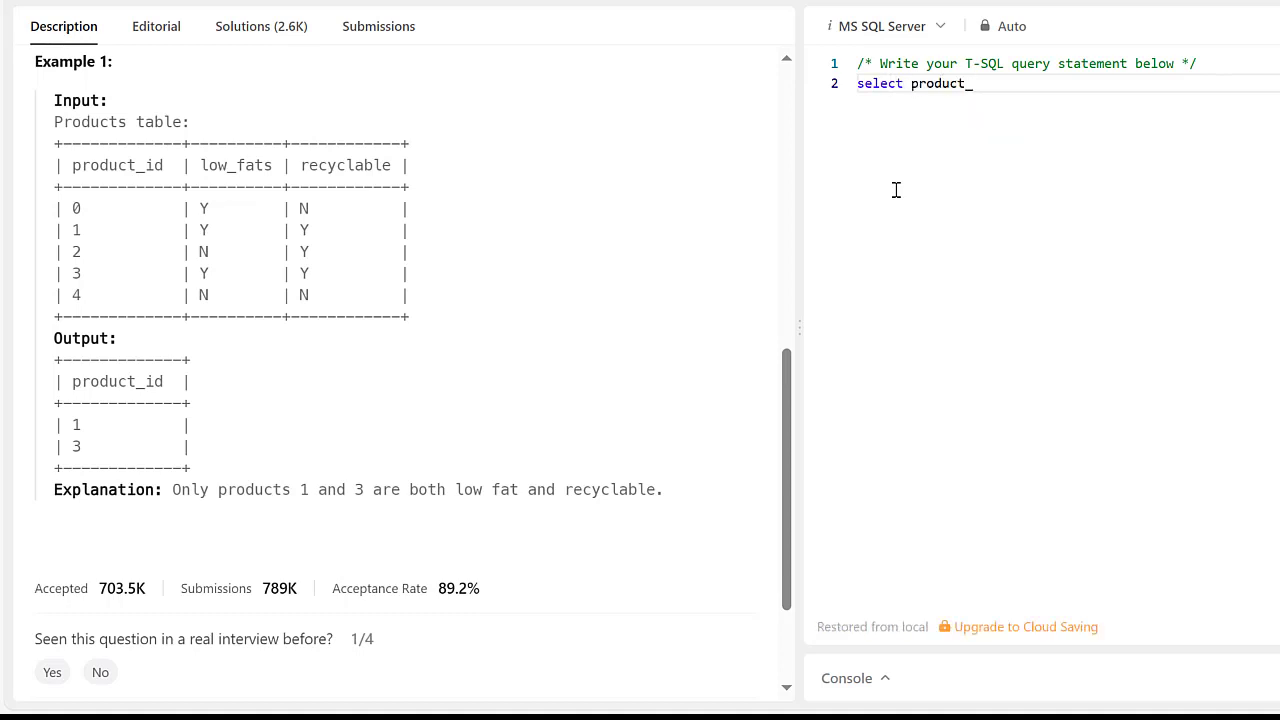
type("id")
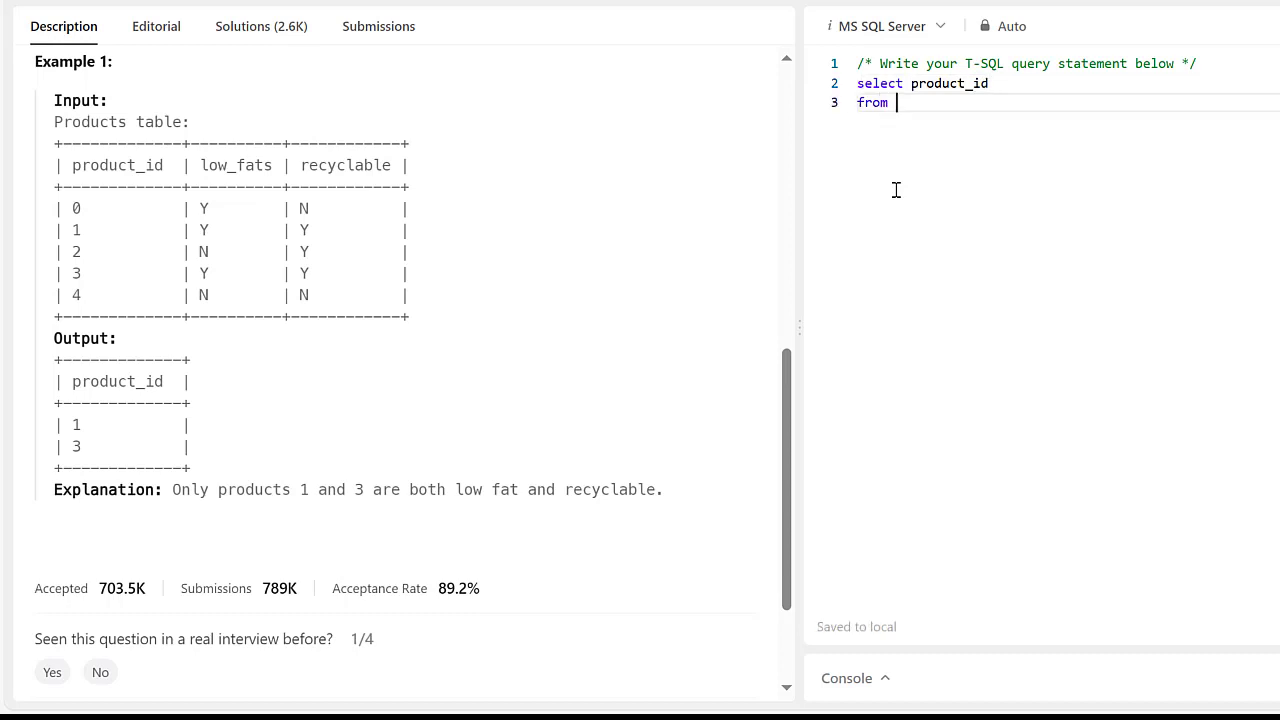
type("products")
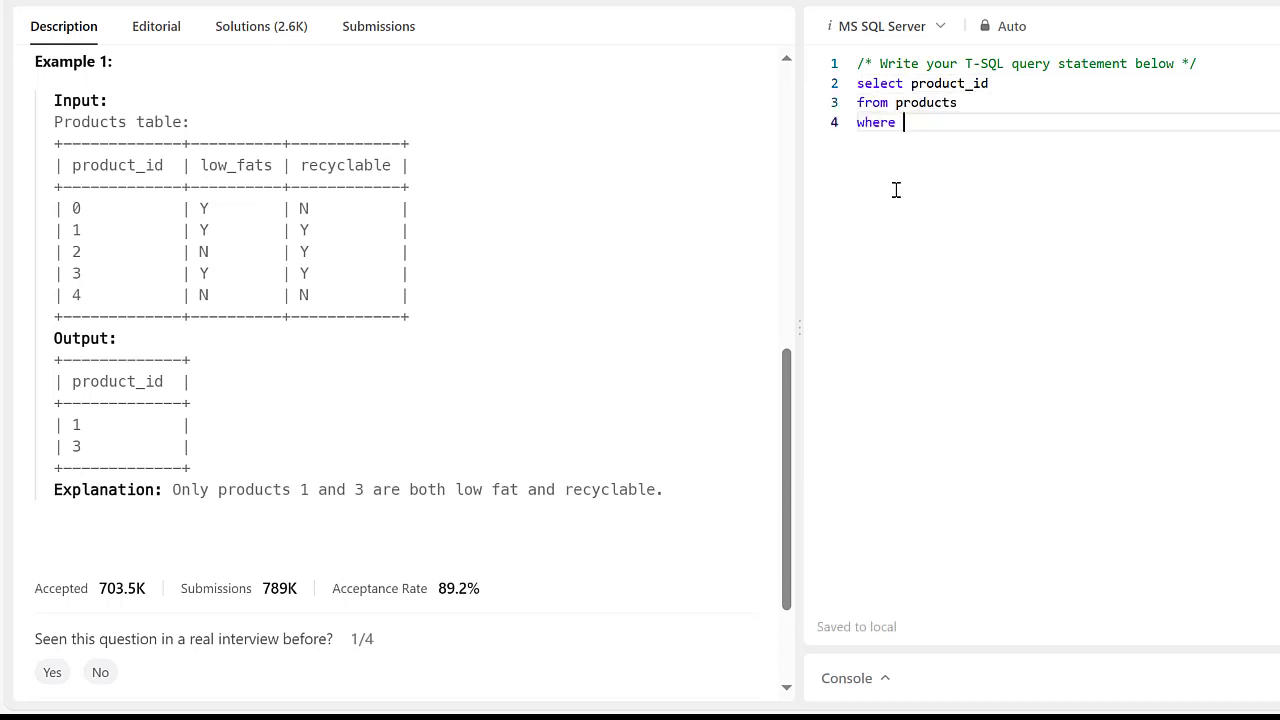
type("low_fats")
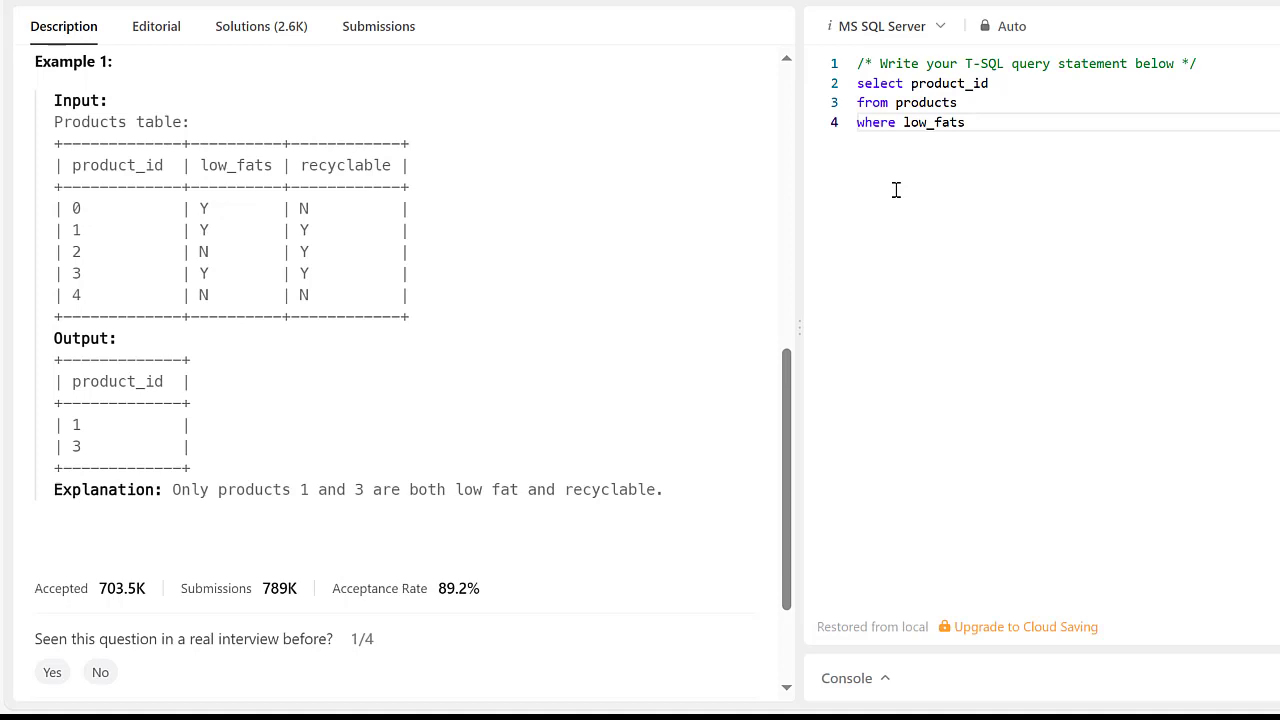
type("= 'y'")
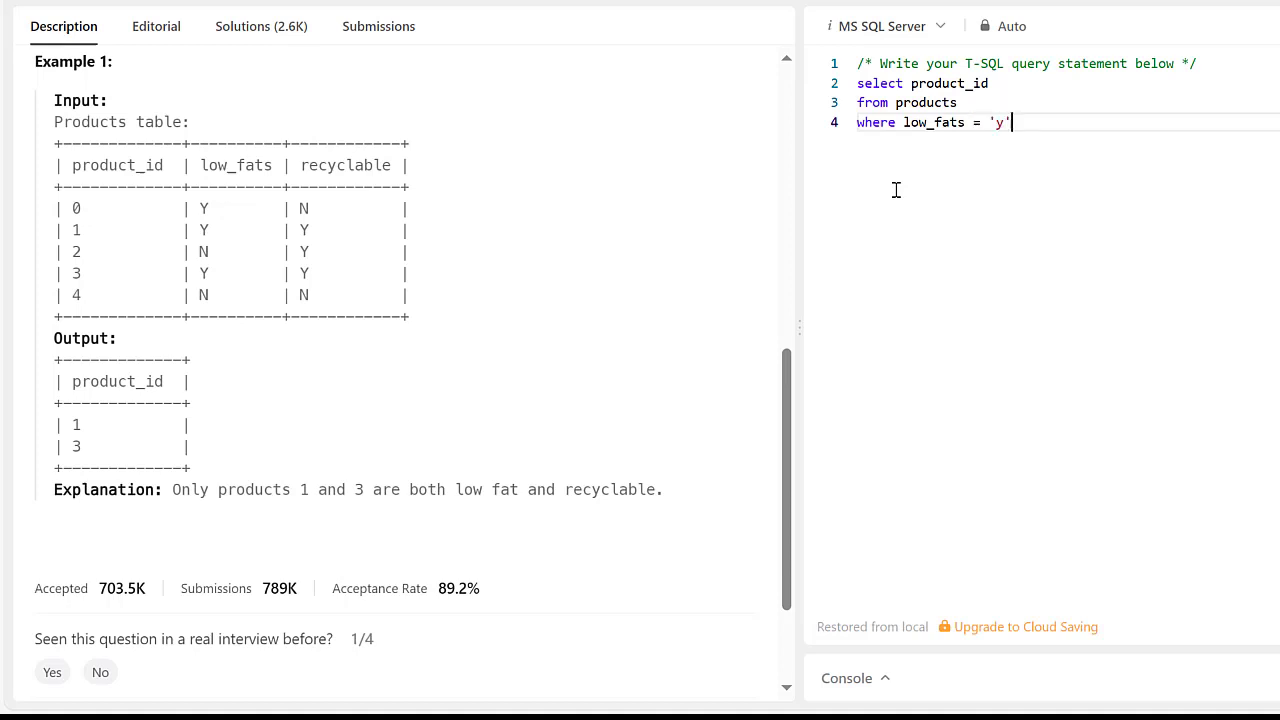
type("and re")
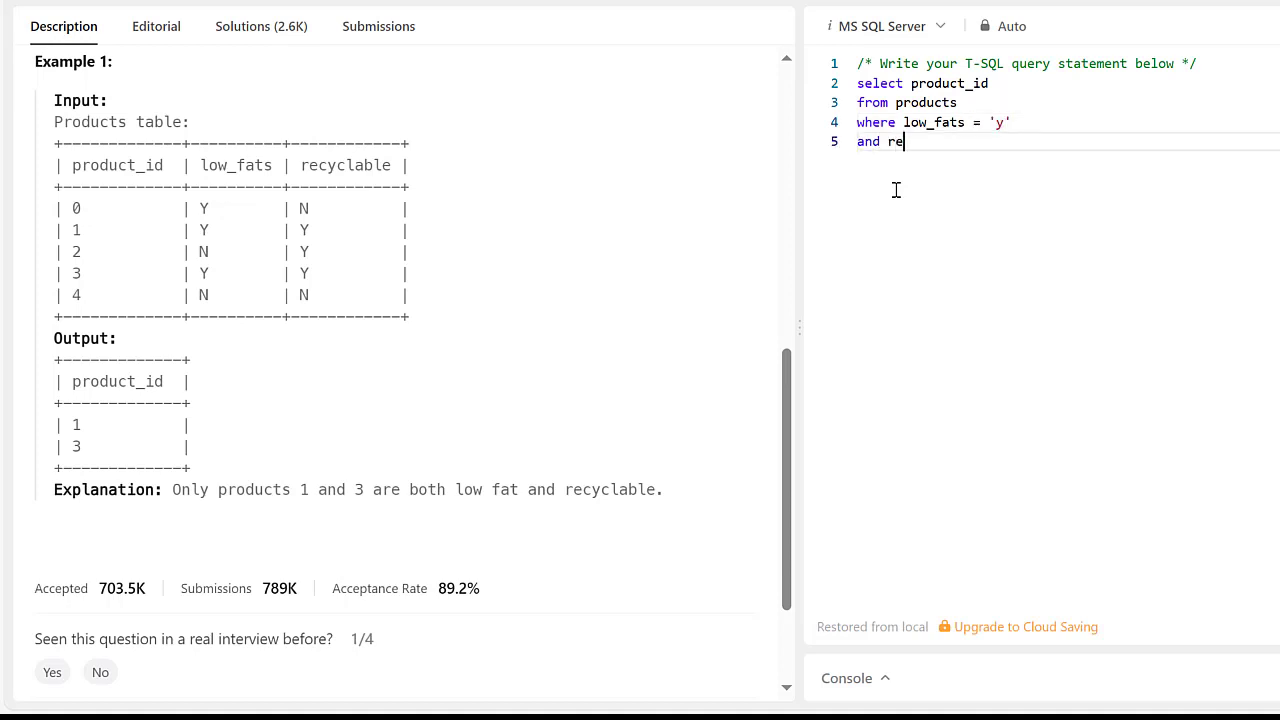
type("cyclable =")
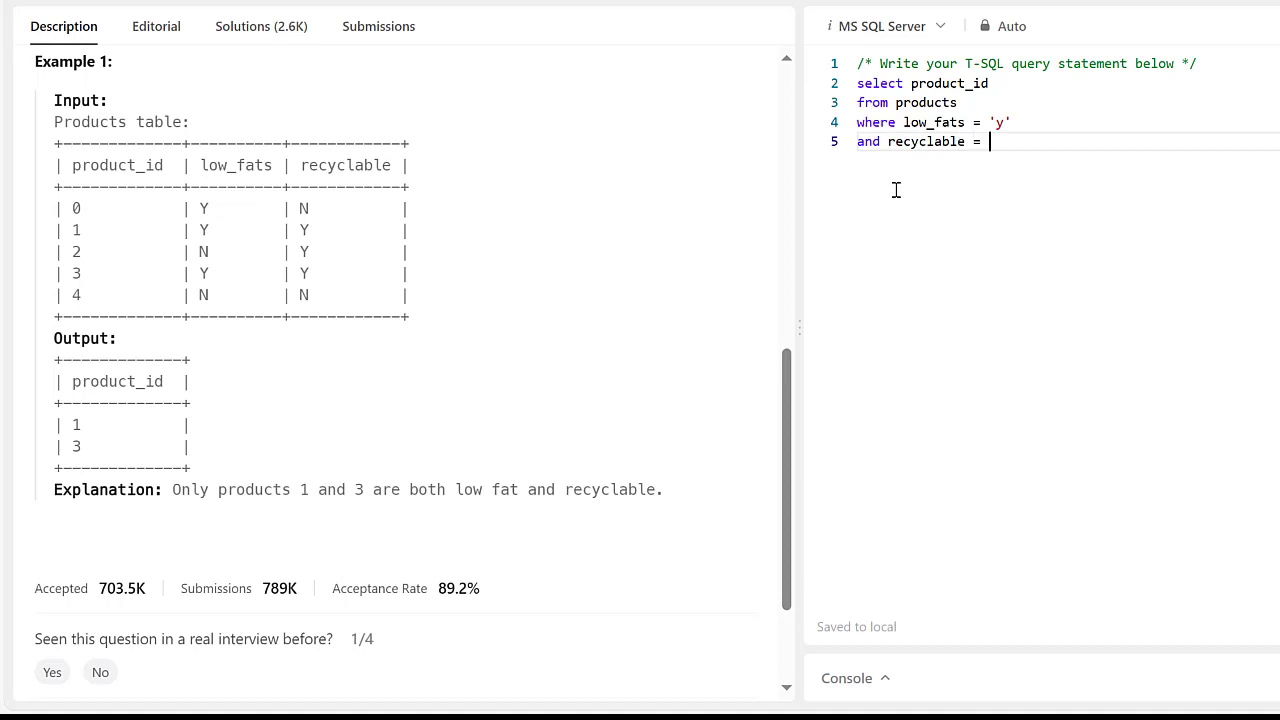
type("'y'")
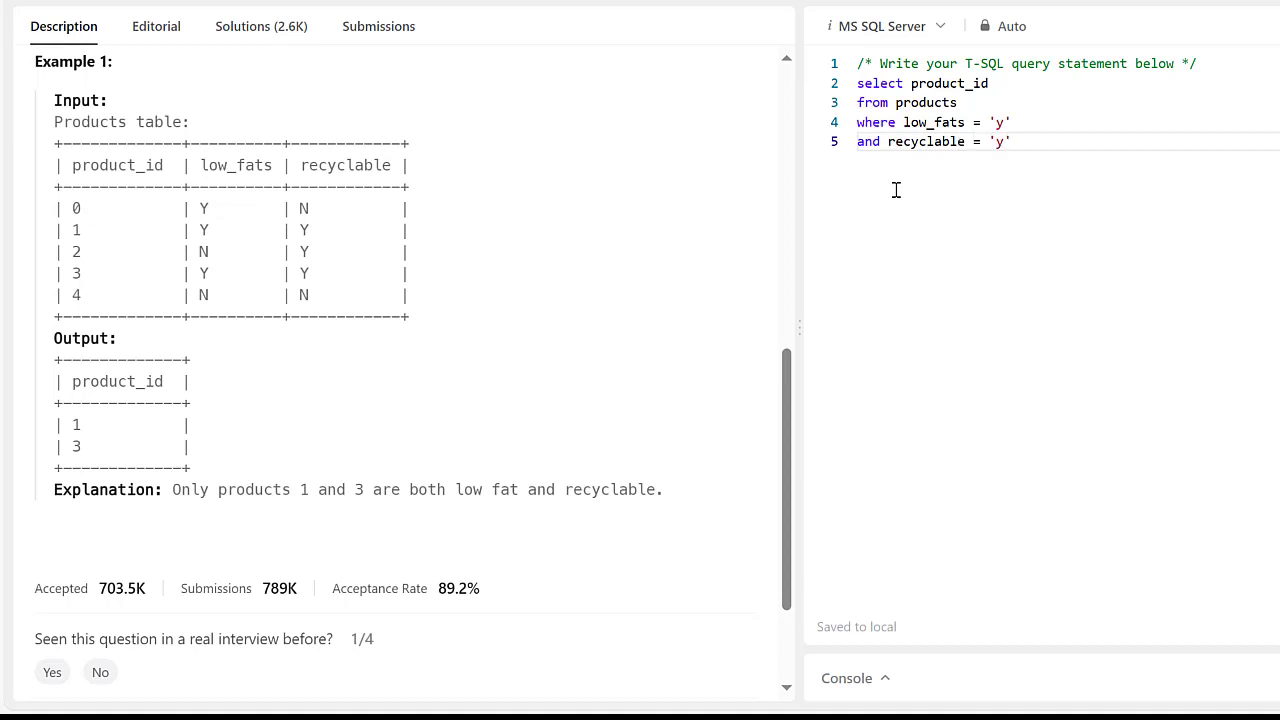
mouse_move(1004, 140)
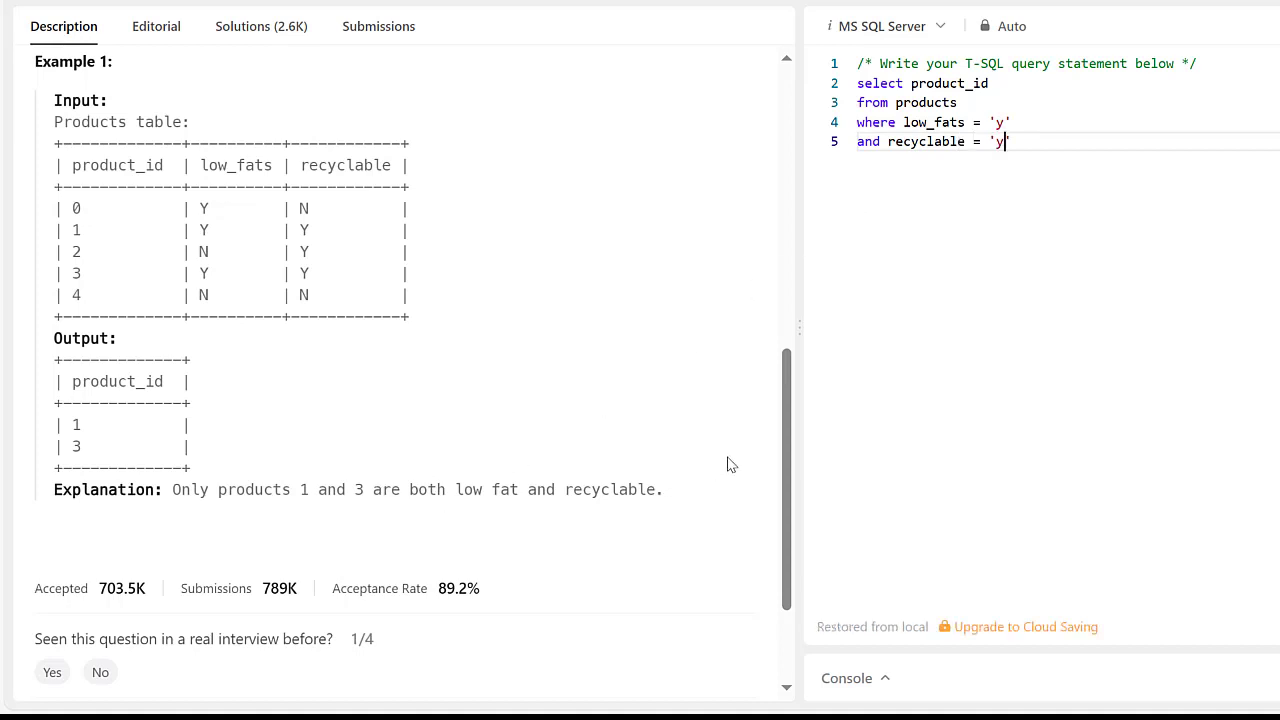